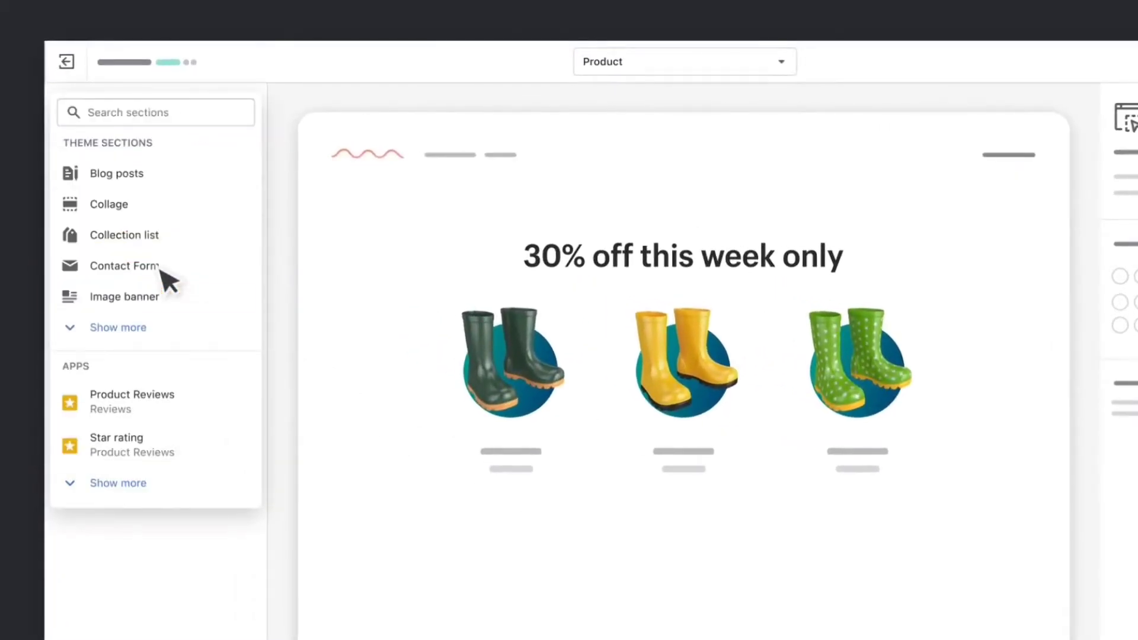
Add an Image banner section from the Add section list to the Product template
{"action": "left_click", "coordinate": [123, 296]}
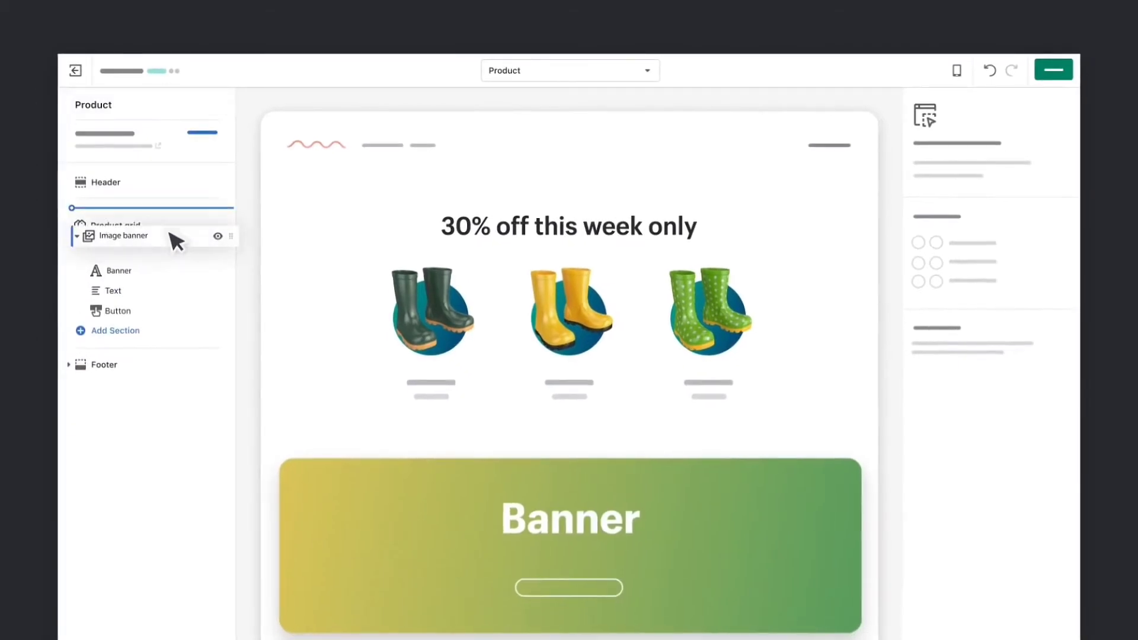